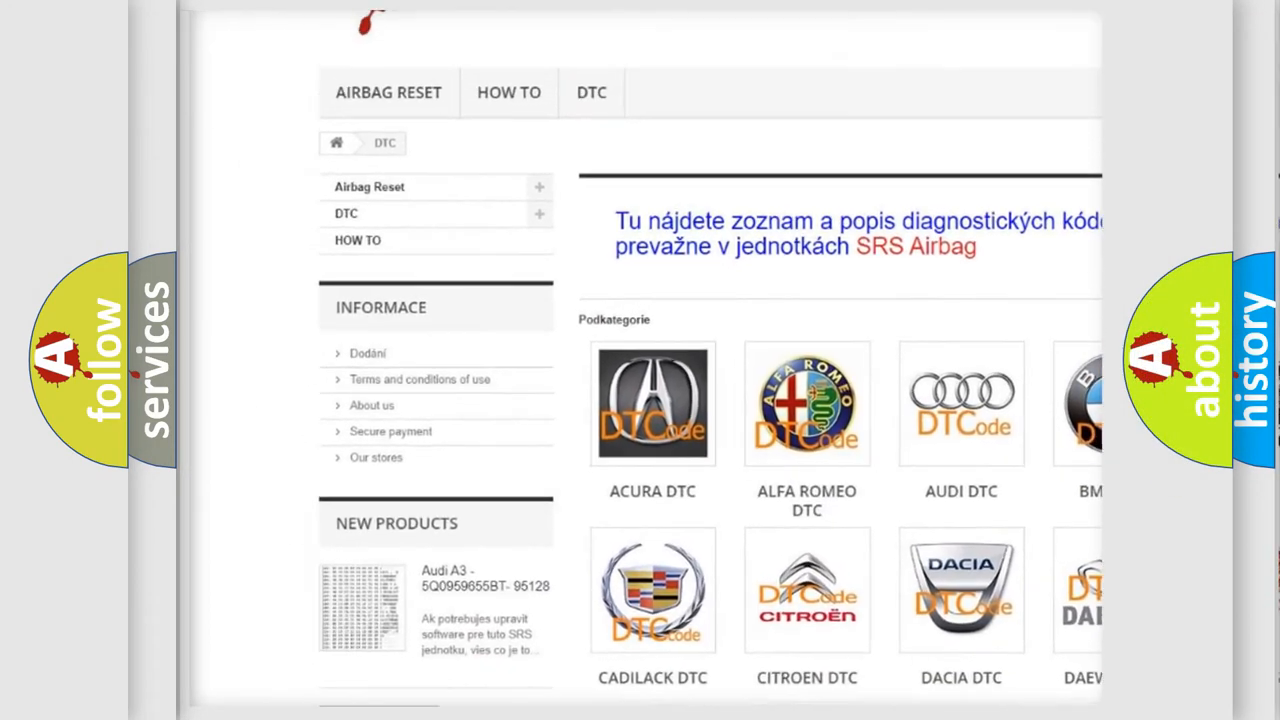
pyautogui.scroll(-3)
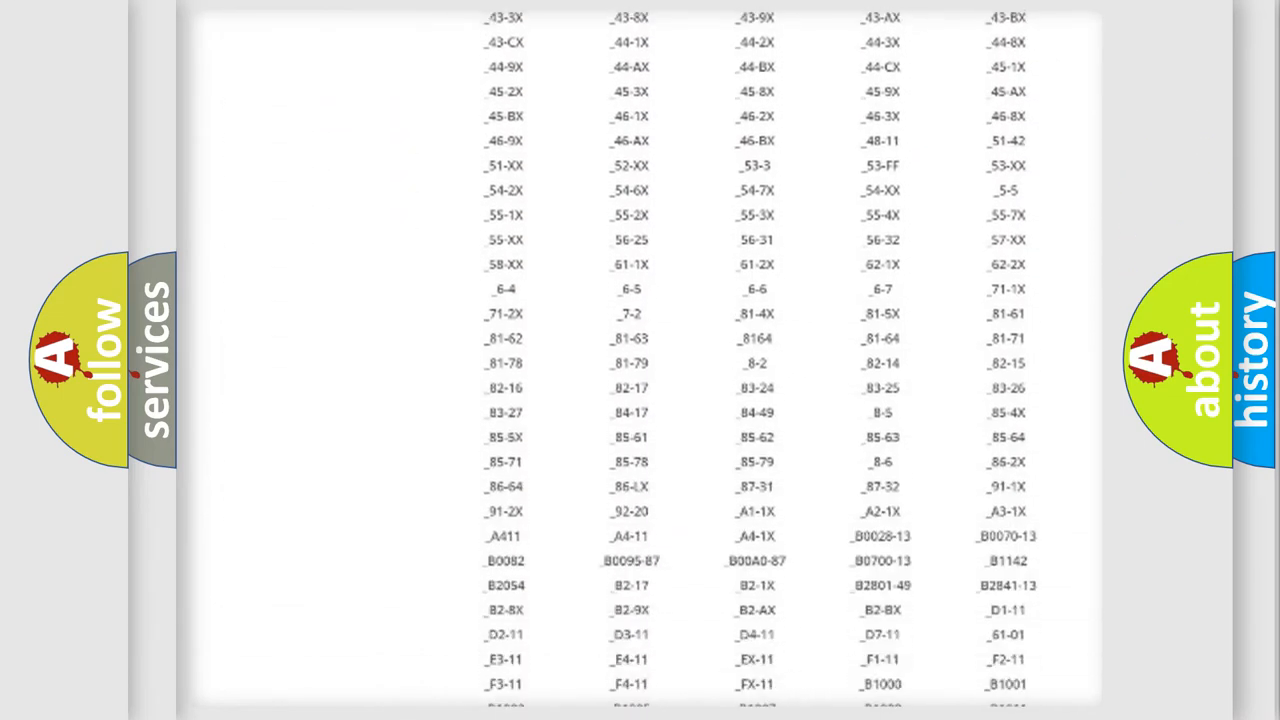
pyautogui.scroll(-3)
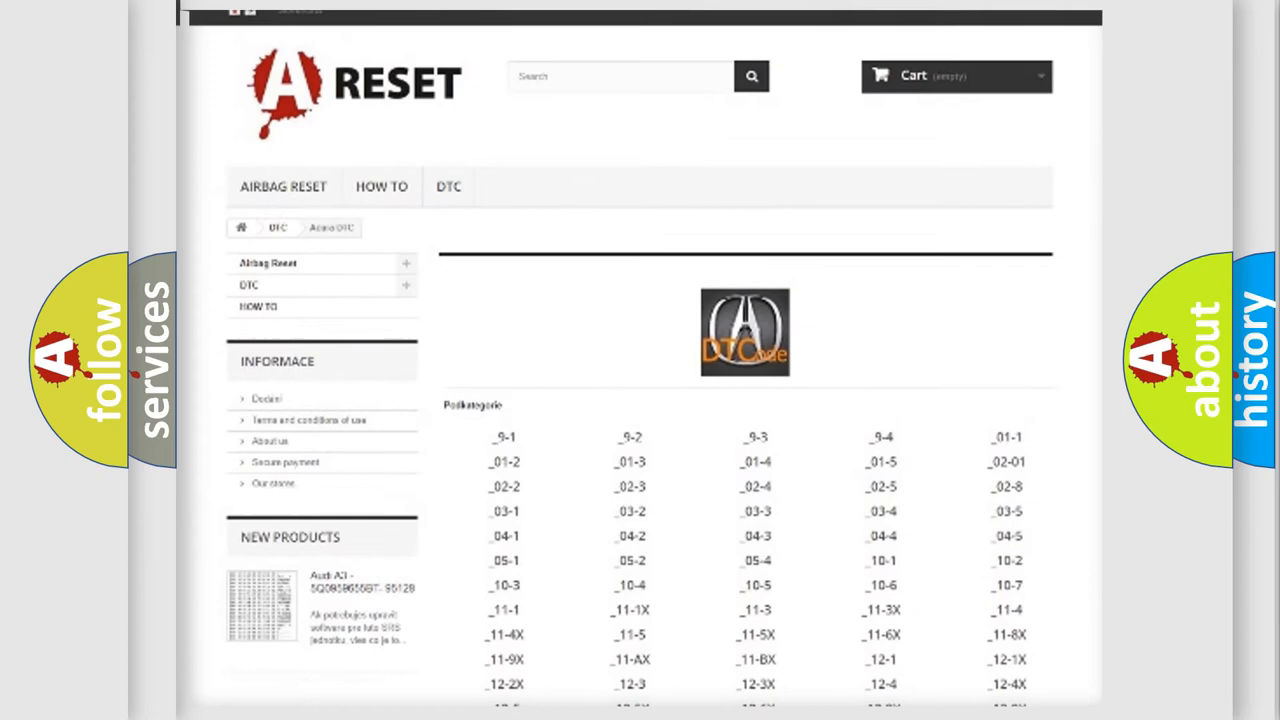
pyautogui.scroll(3)
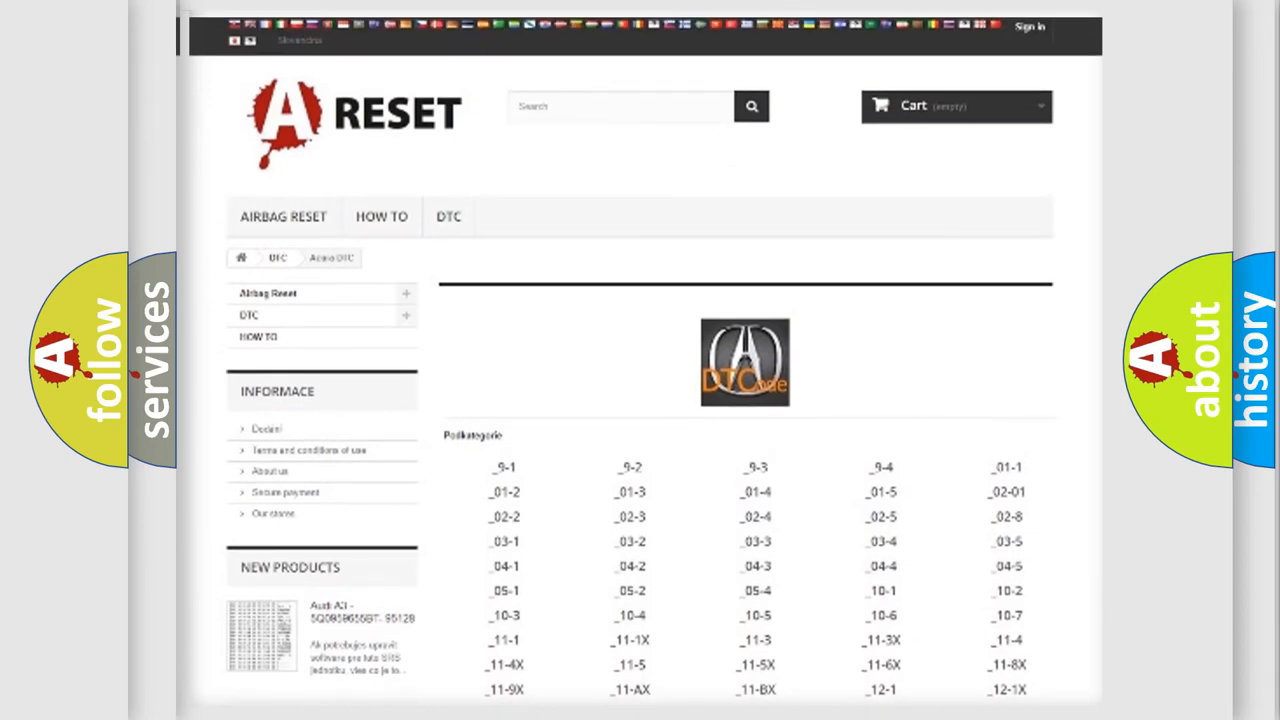